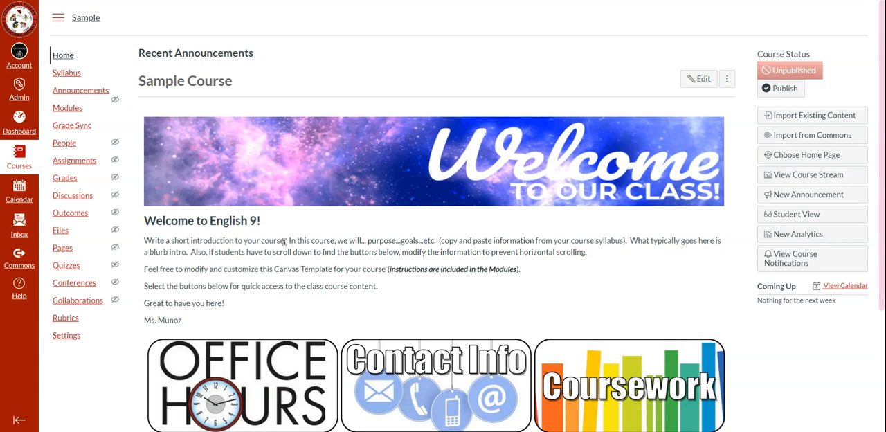
# Open the Office Hours page from its button image on the course home page.
pyautogui.scroll(-3)
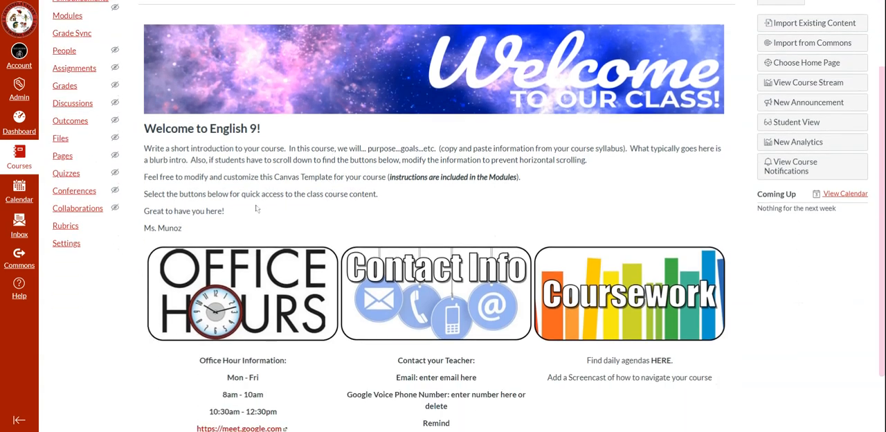
pyautogui.moveTo(242, 277)
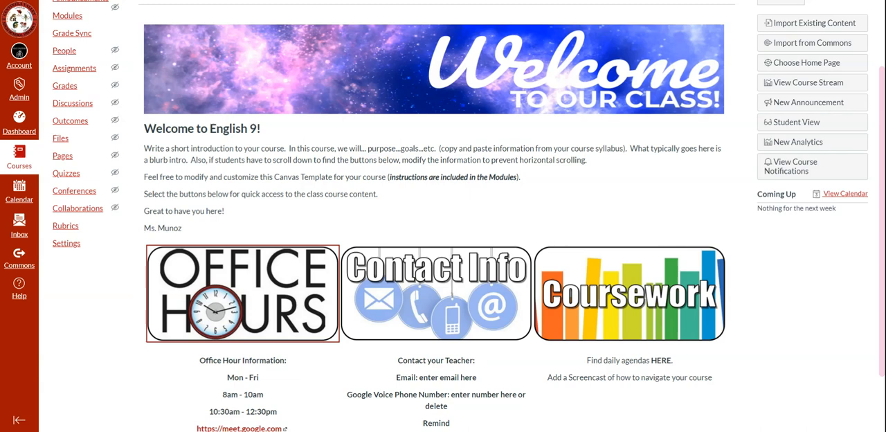
pyautogui.click(242, 292)
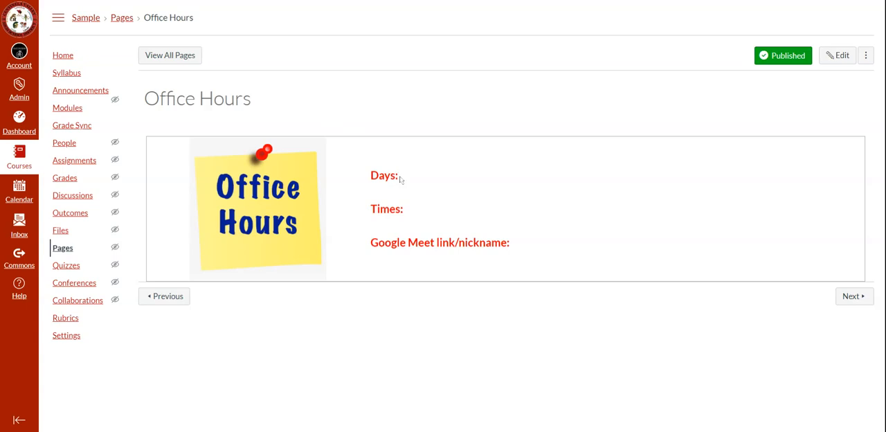
pyautogui.moveTo(446, 234)
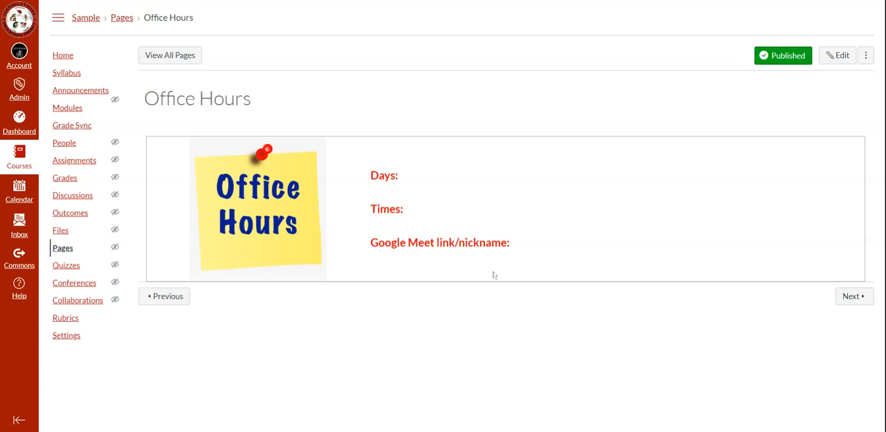
pyautogui.moveTo(265, 252)
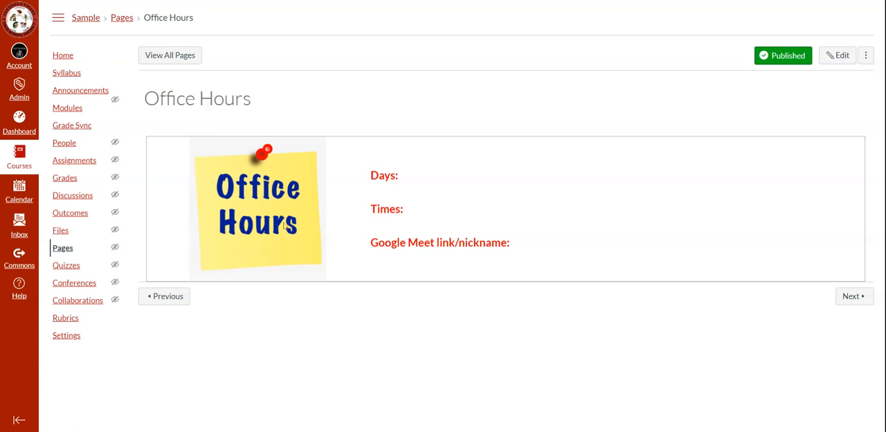
pyautogui.moveTo(569, 153)
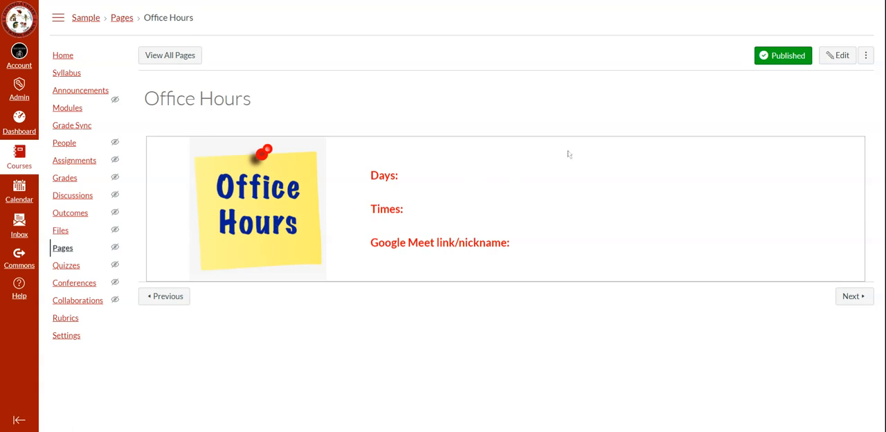
pyautogui.moveTo(838, 55)
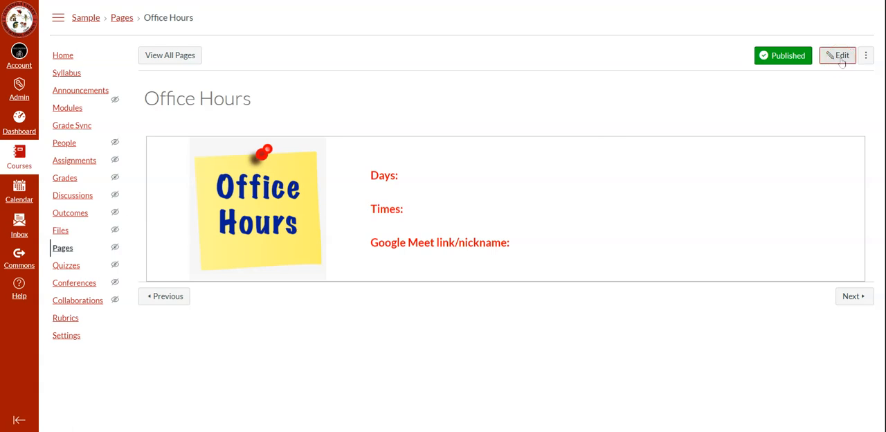
# Switch the Office Hours page into the rich content editor and place the cursor in its text.
pyautogui.click(837, 55)
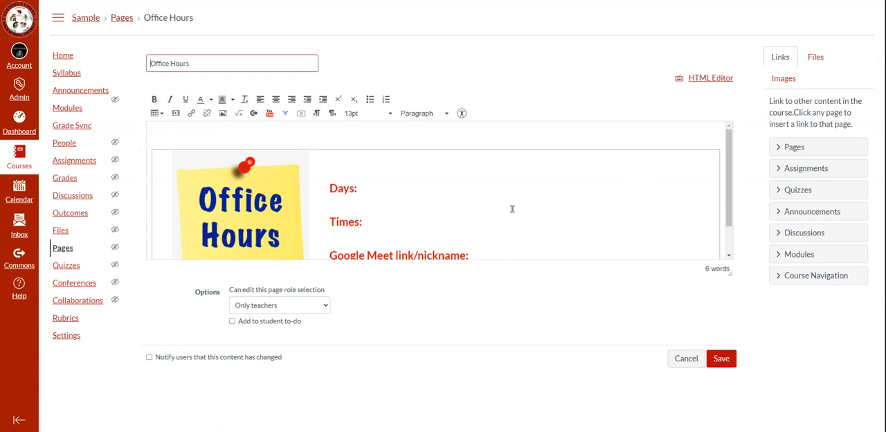
pyautogui.click(379, 188)
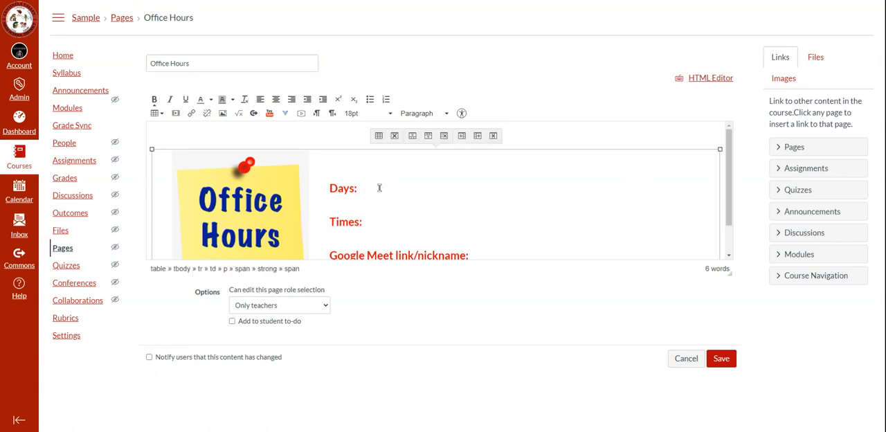
pyautogui.moveTo(378, 189)
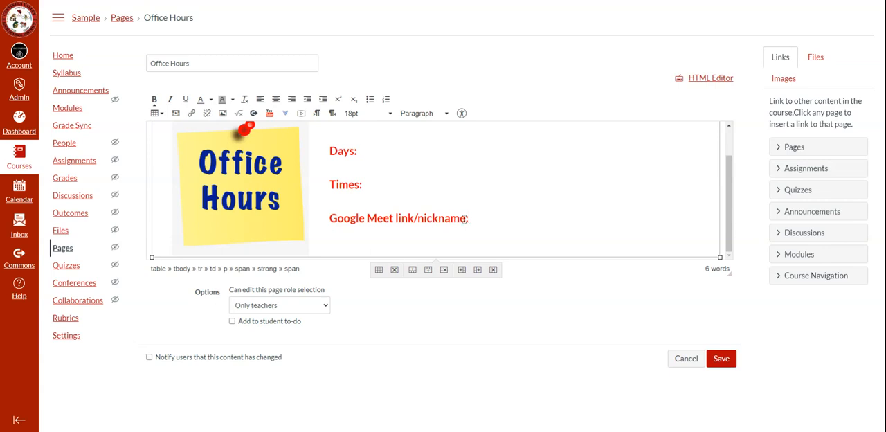
# Replace the nickname line with 'Google Meet link period 1:', 'period 2:' and 'period 3:' lines.
pyautogui.doubleClick(443, 218)
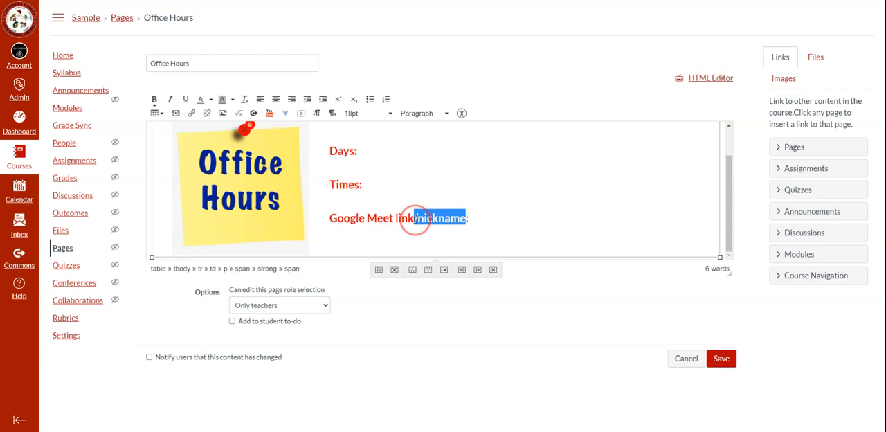
pyautogui.write('period 1')
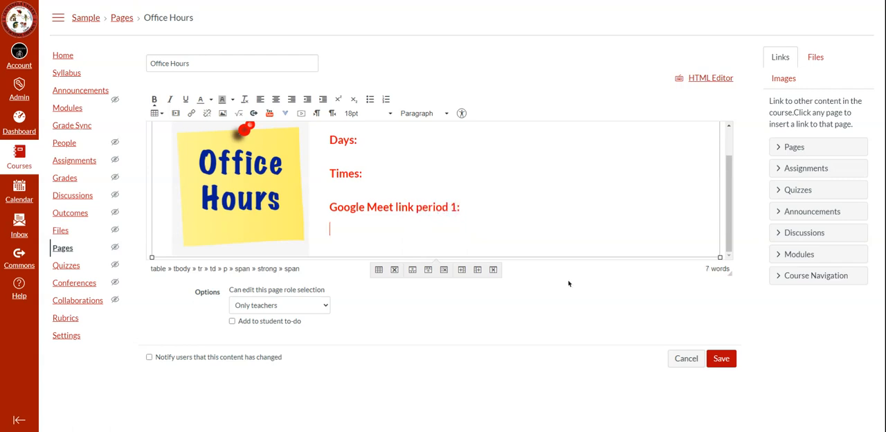
pyautogui.write('Google Meet')
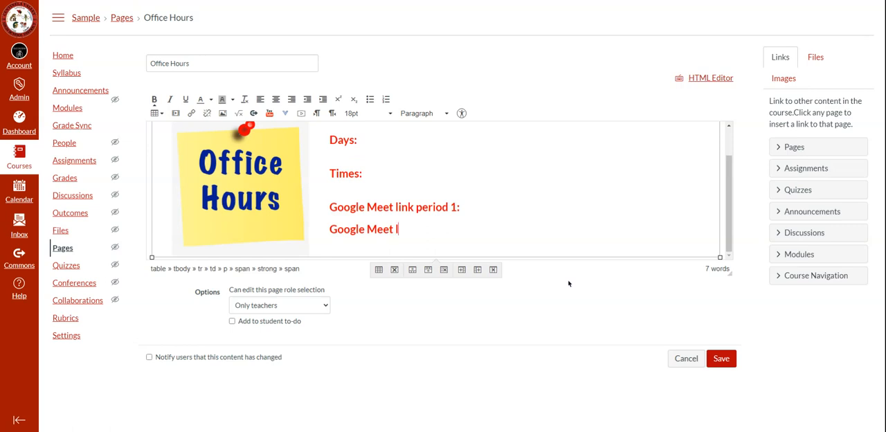
pyautogui.write('link period 2')
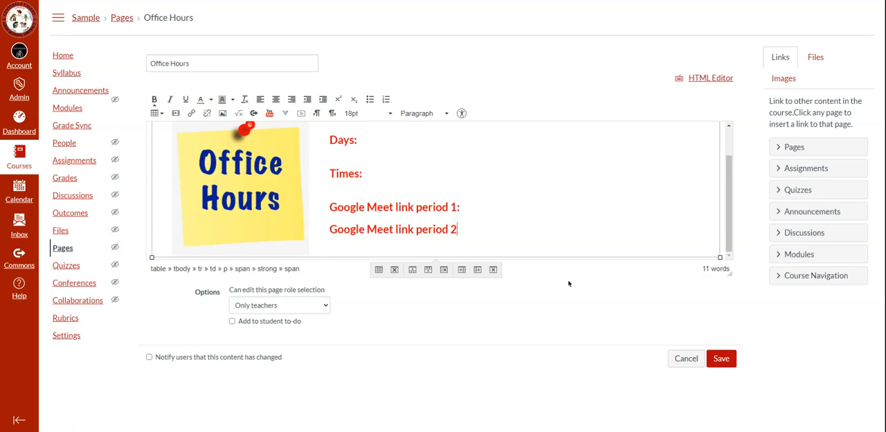
pyautogui.write('Google Meet link')
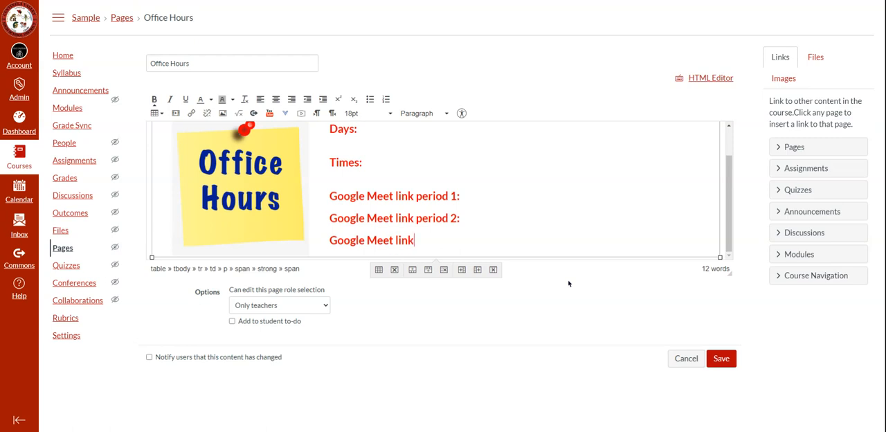
pyautogui.write('period 3:')
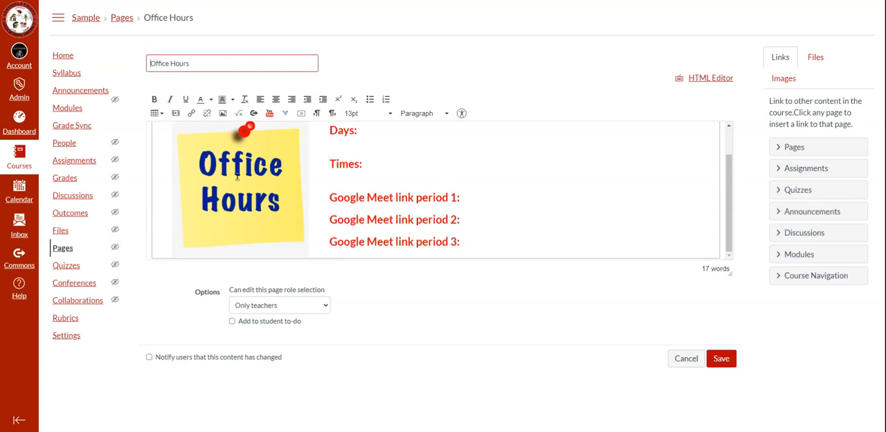
pyautogui.click(240, 187)
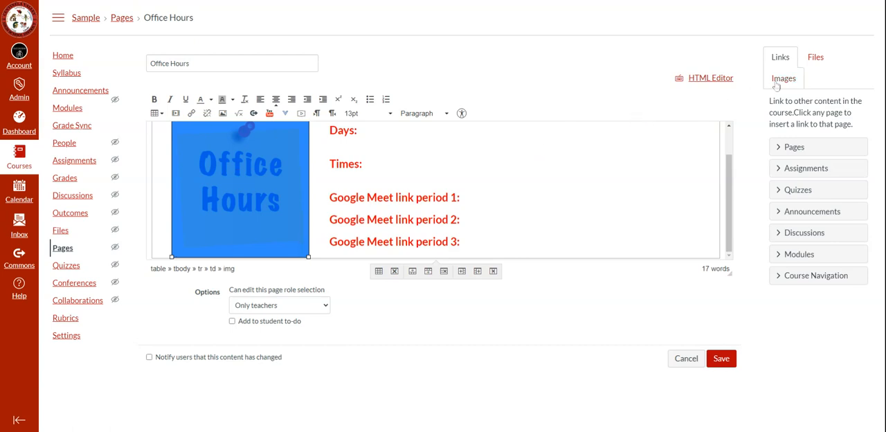
# Start uploading a new image from the sidebar's Images panel to replace the sticky note.
pyautogui.click(783, 78)
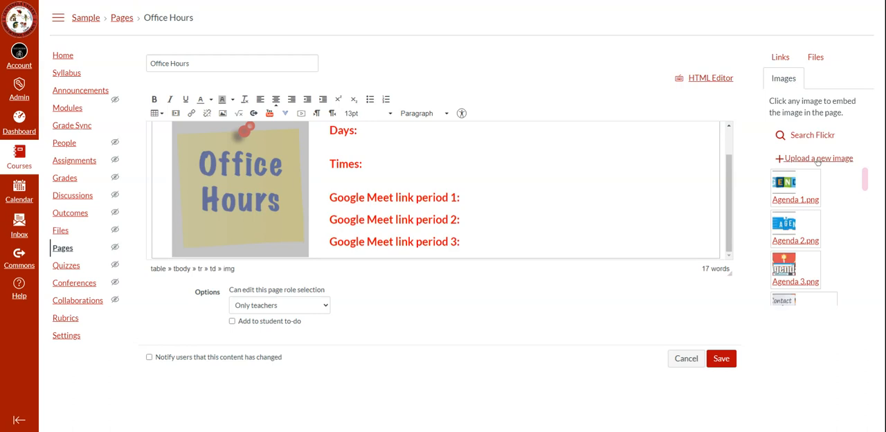
pyautogui.click(819, 158)
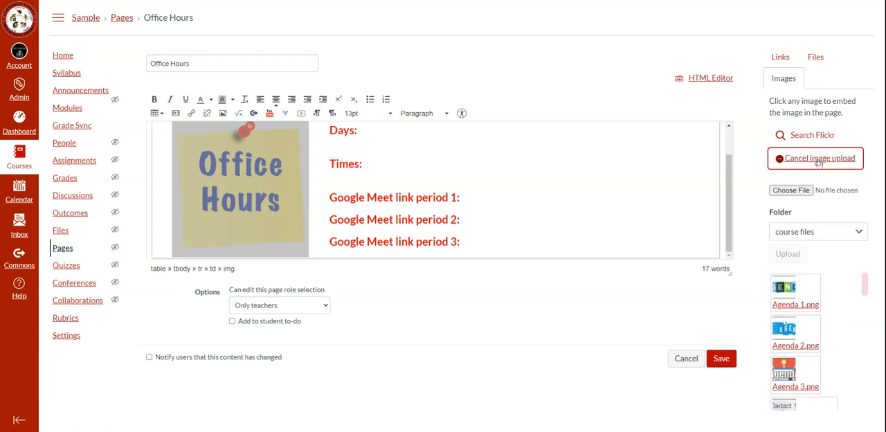